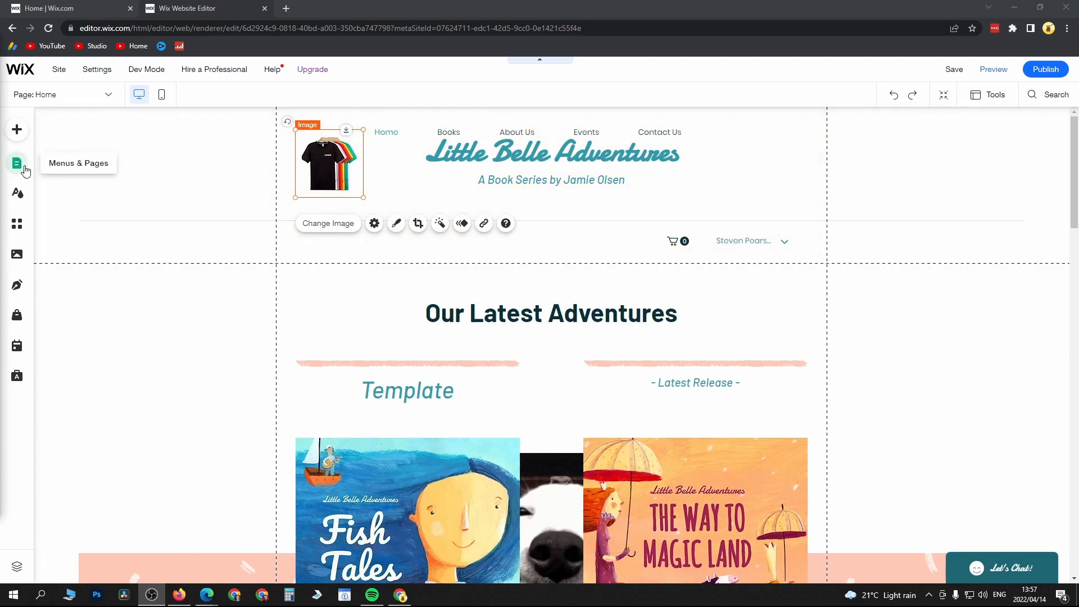
# Show the site pages list and the About Us page's action menu.
pyautogui.click(17, 164)
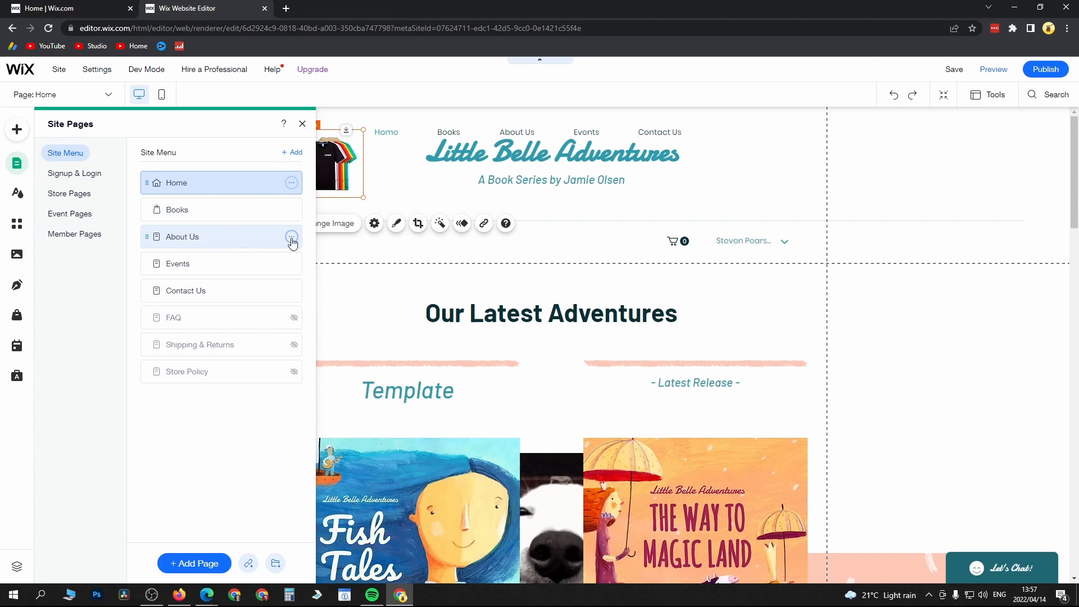
pyautogui.click(292, 237)
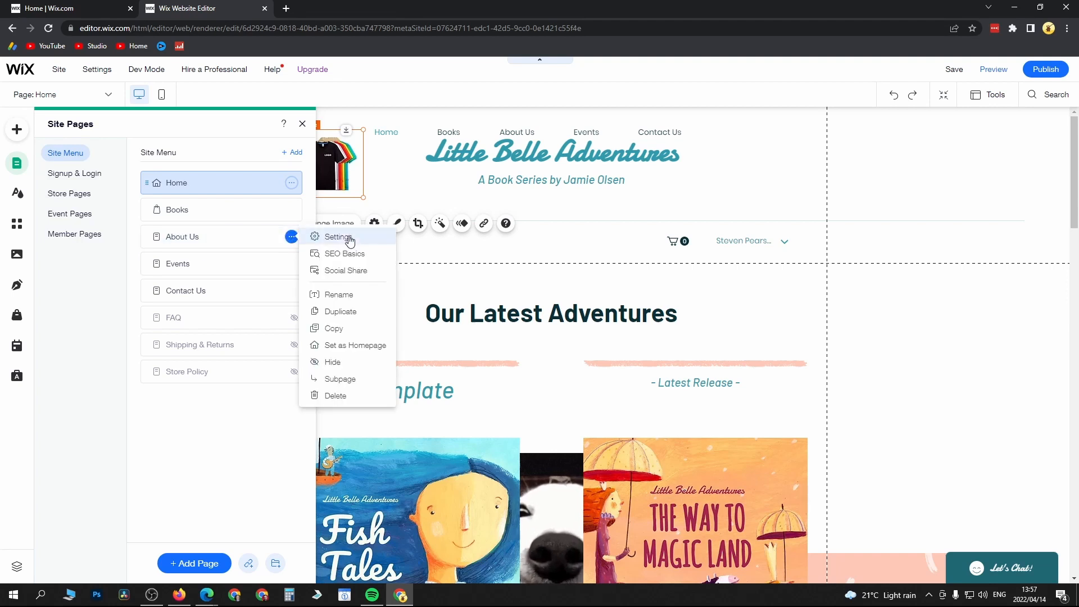
# From About Us page settings, reach Advanced SEO Additional Tags and begin a new meta tag.
pyautogui.click(339, 237)
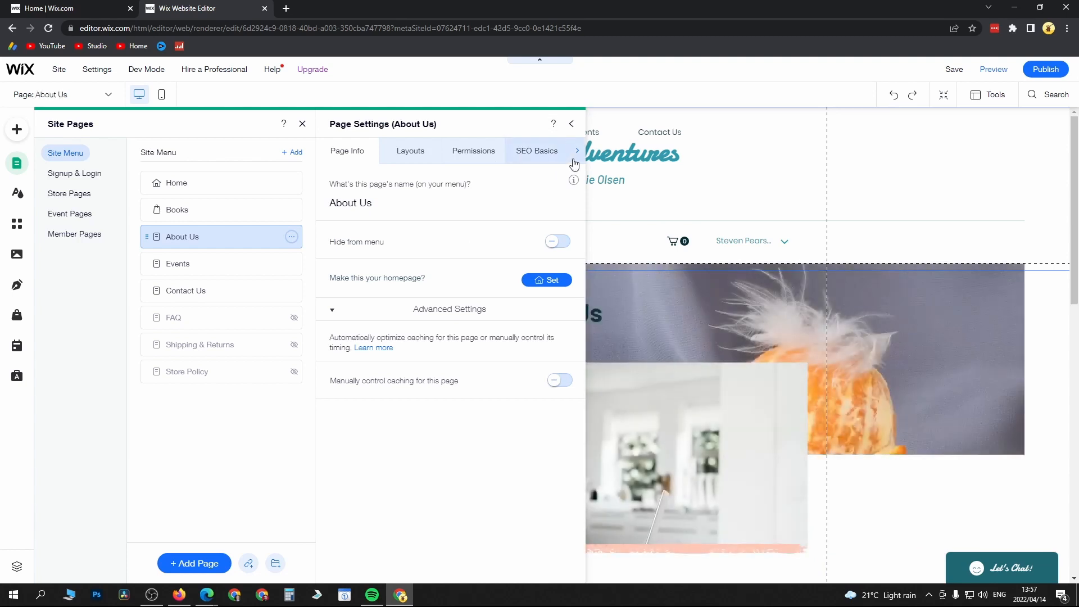
pyautogui.click(575, 150)
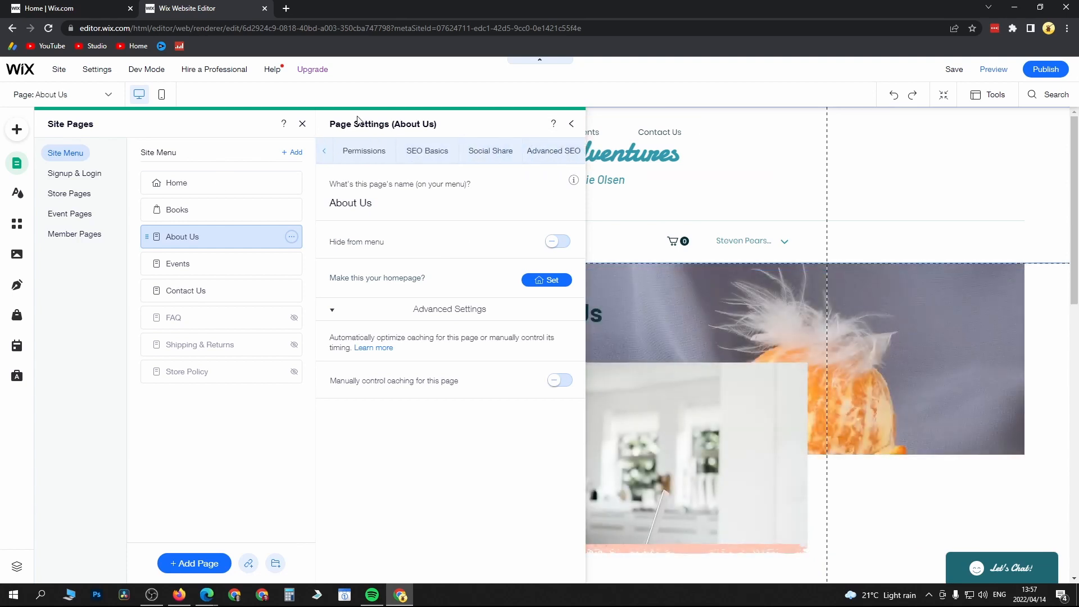
pyautogui.click(553, 151)
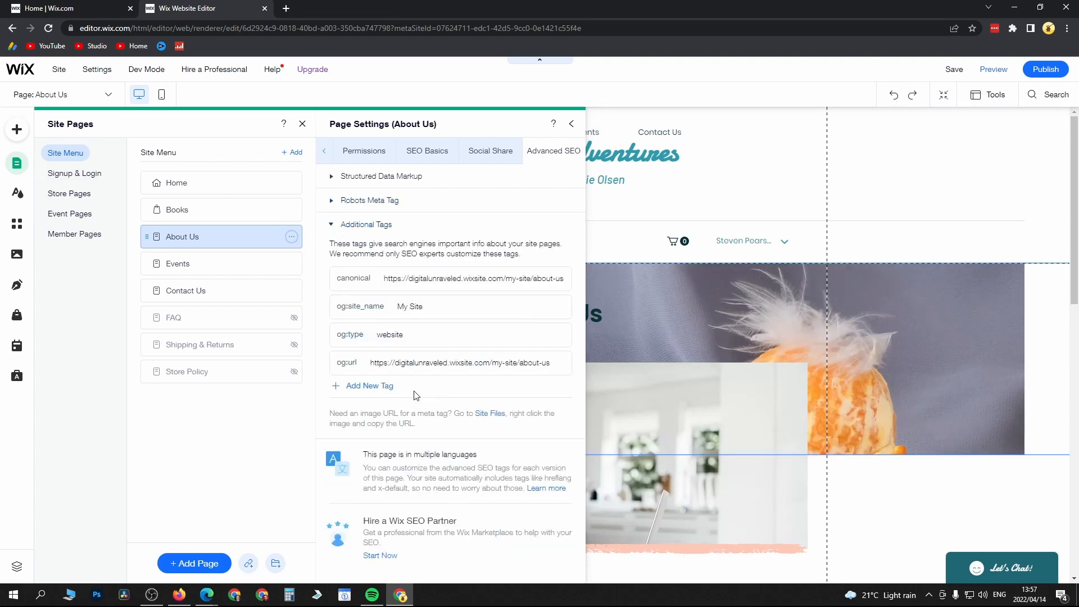
pyautogui.click(368, 386)
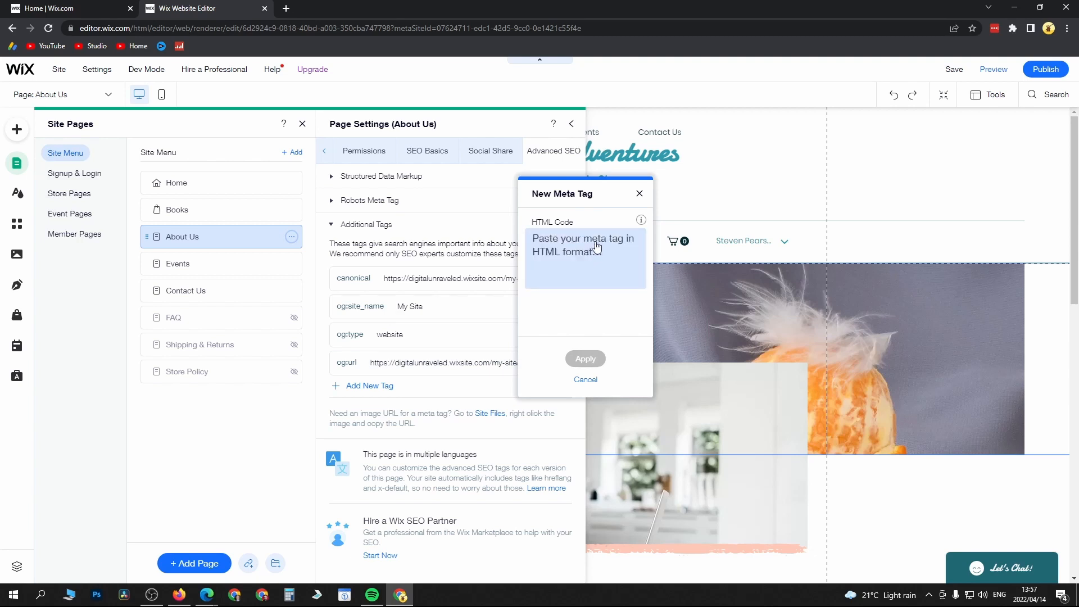
pyautogui.moveTo(564, 260)
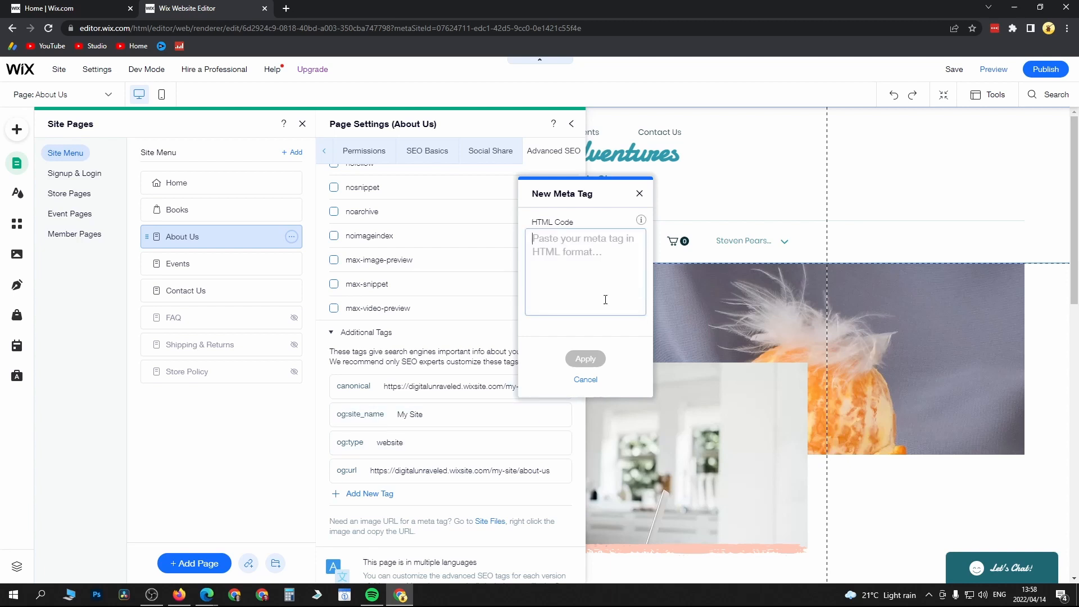
# Cancel the New Meta Tag form and expand the Structured Data Markup section.
pyautogui.click(584, 379)
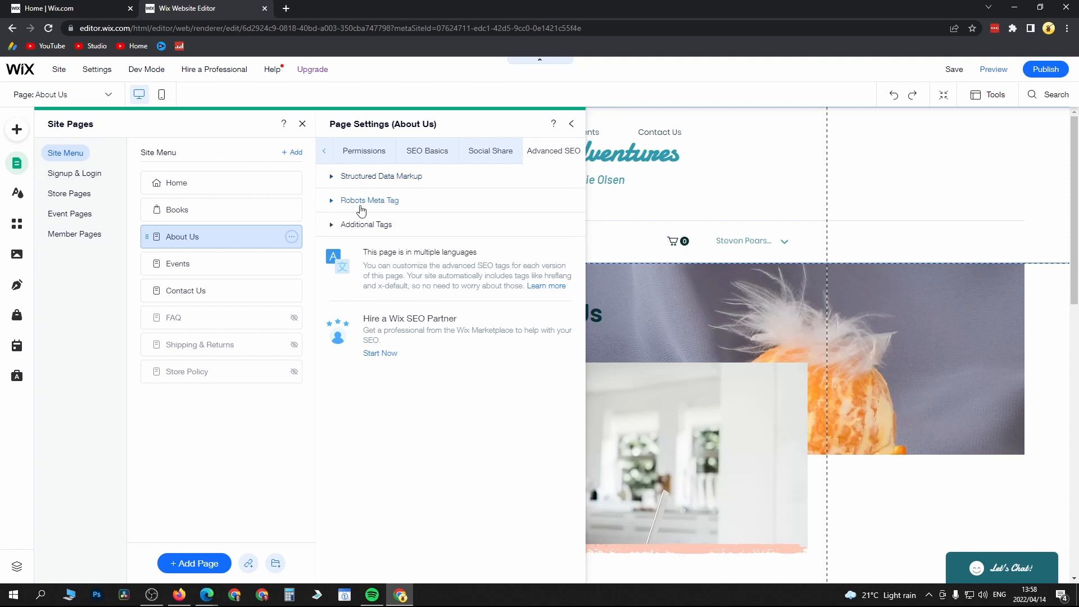
pyautogui.click(381, 176)
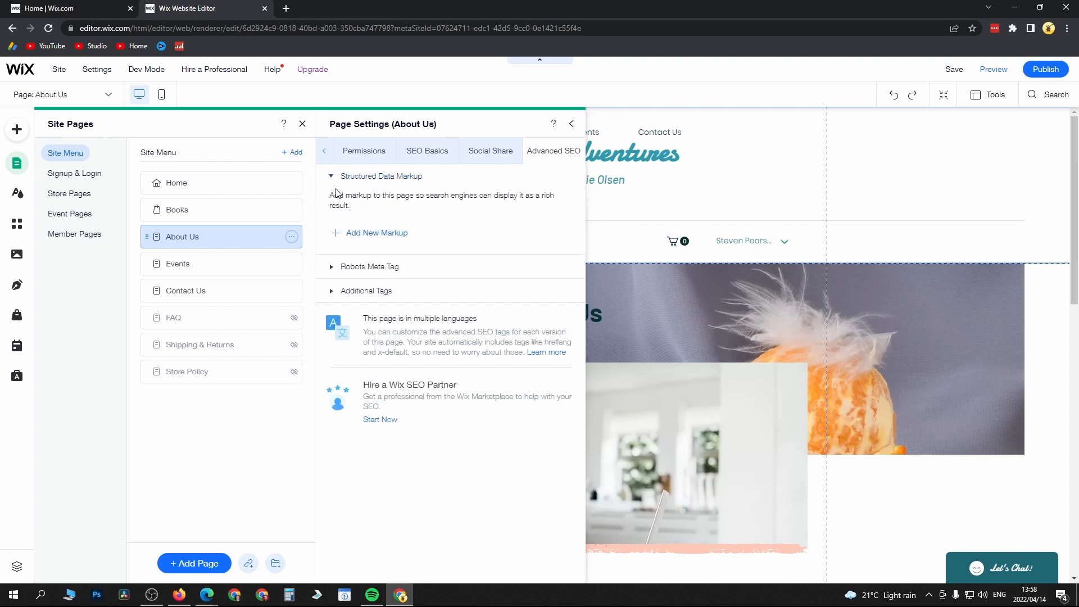